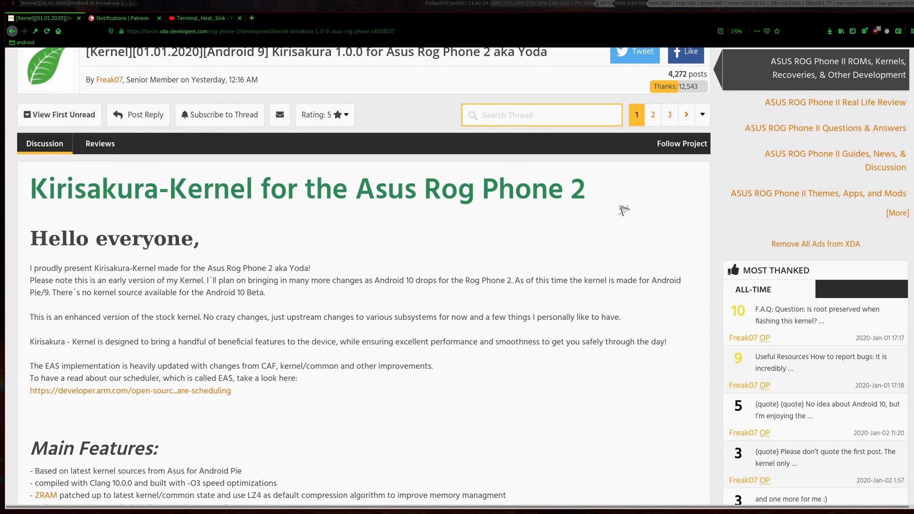
mouse_move(478, 202)
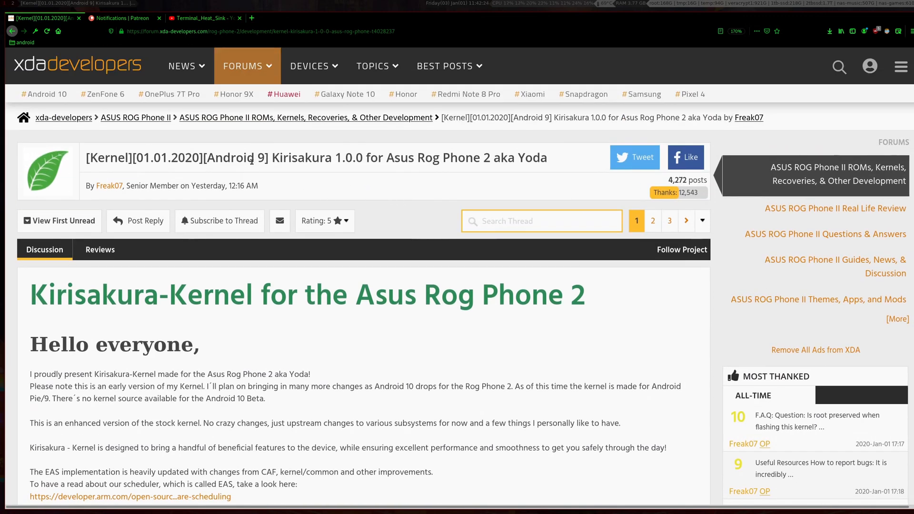
- Scroll through the Kirisakura kernel thread, highlighting the Wireguard feature along the way
scroll("down", 3)
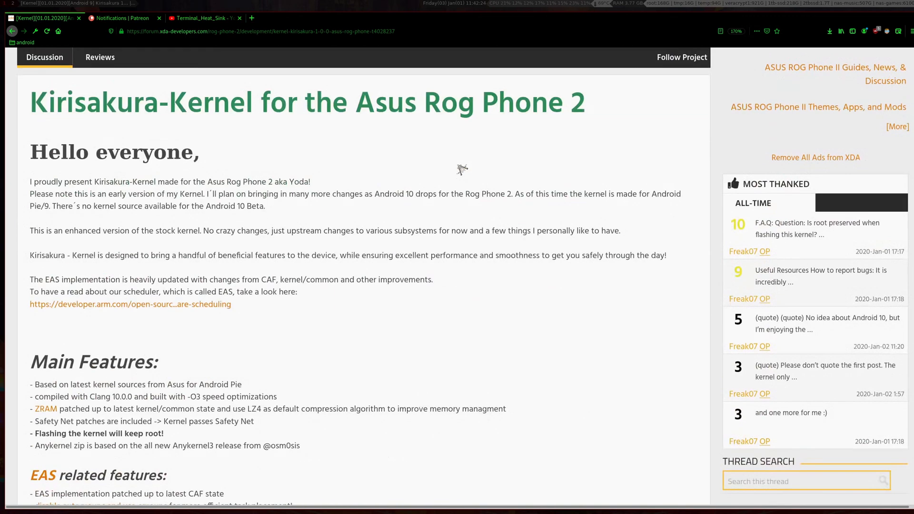
scroll("down", 3)
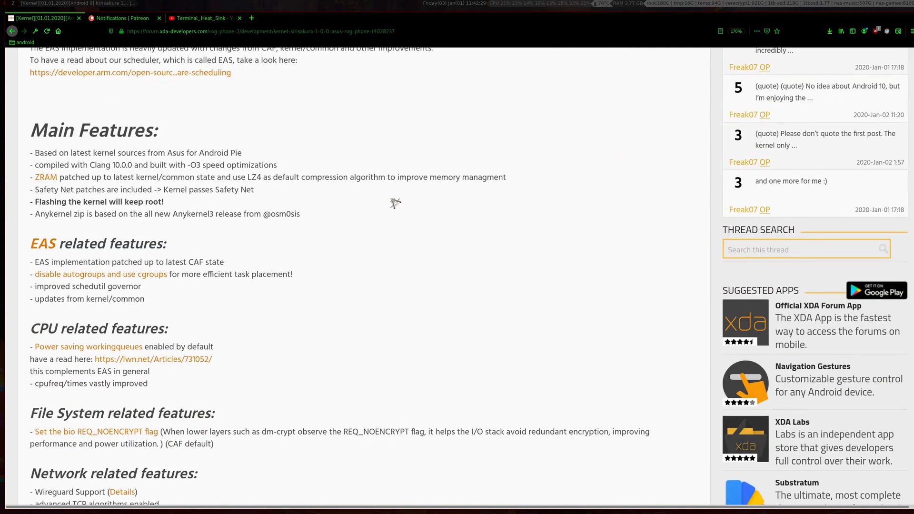
mouse_move(363, 202)
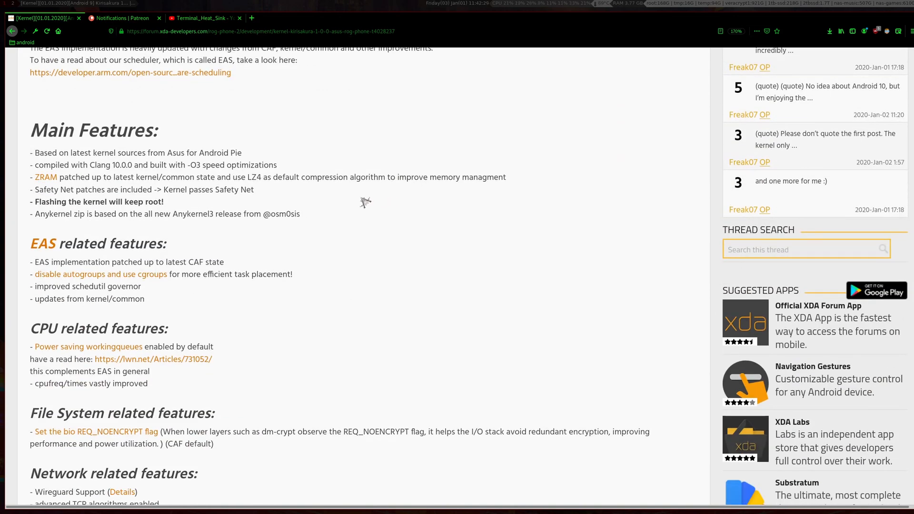
mouse_move(263, 159)
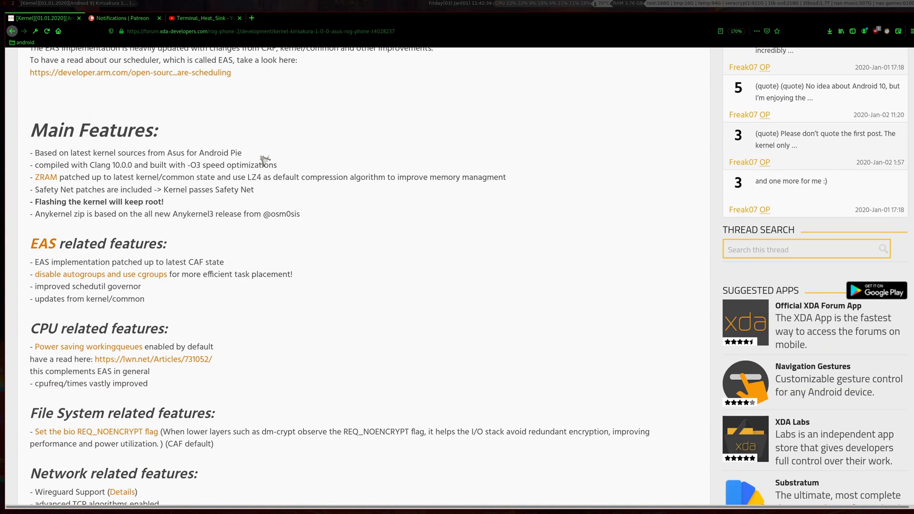
mouse_move(345, 172)
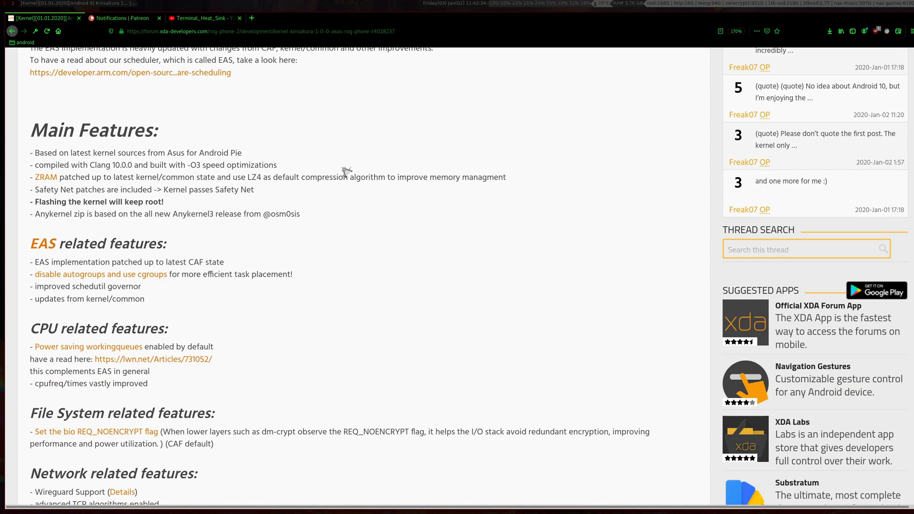
scroll("down", 3)
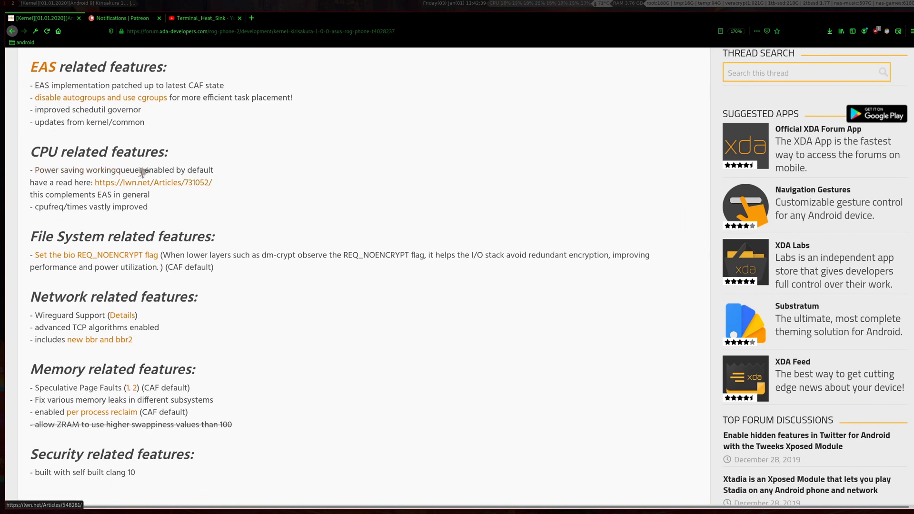
scroll("down", 3)
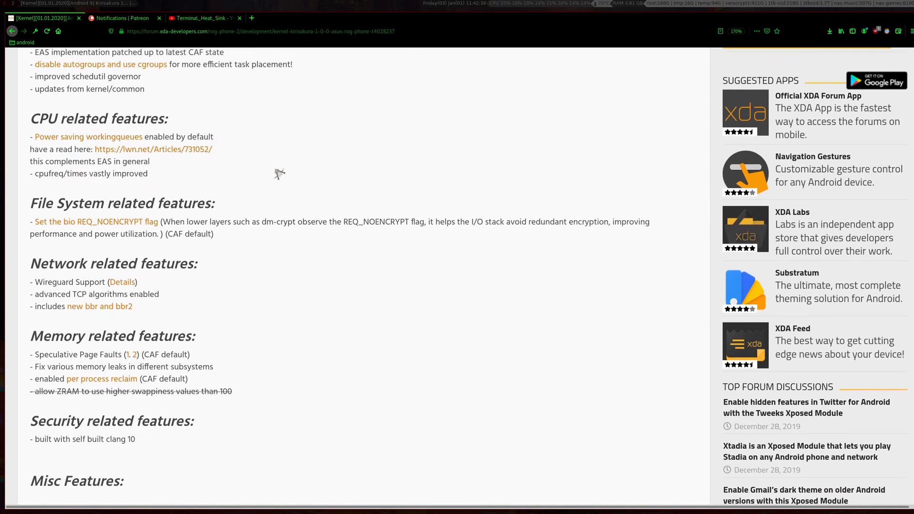
scroll("down", 3)
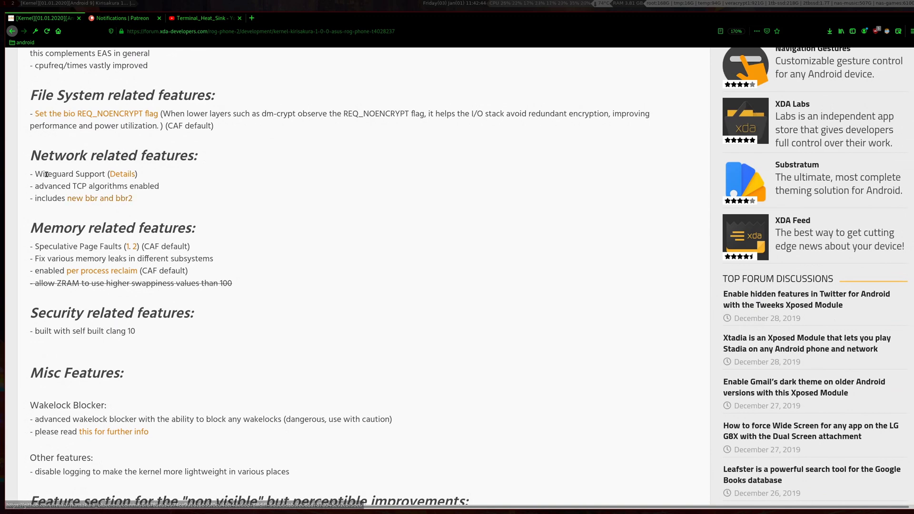
double_click(53, 173)
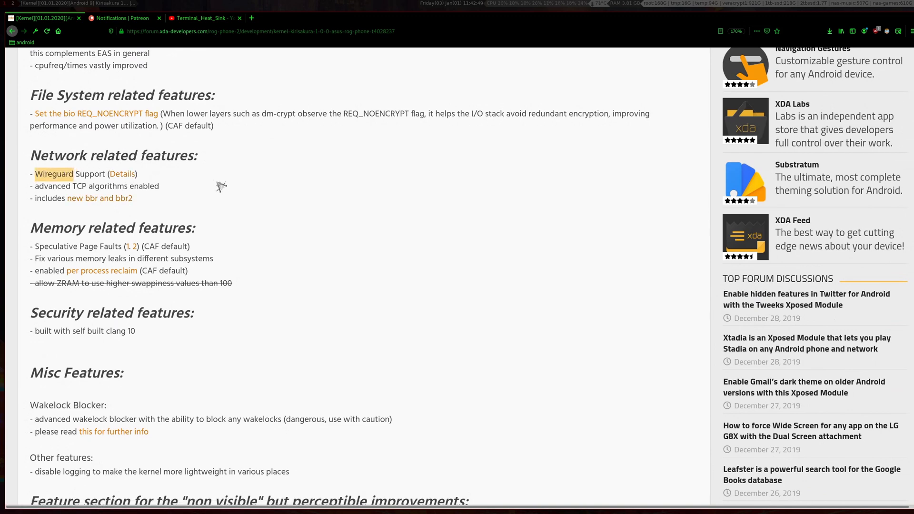
scroll("down", 3)
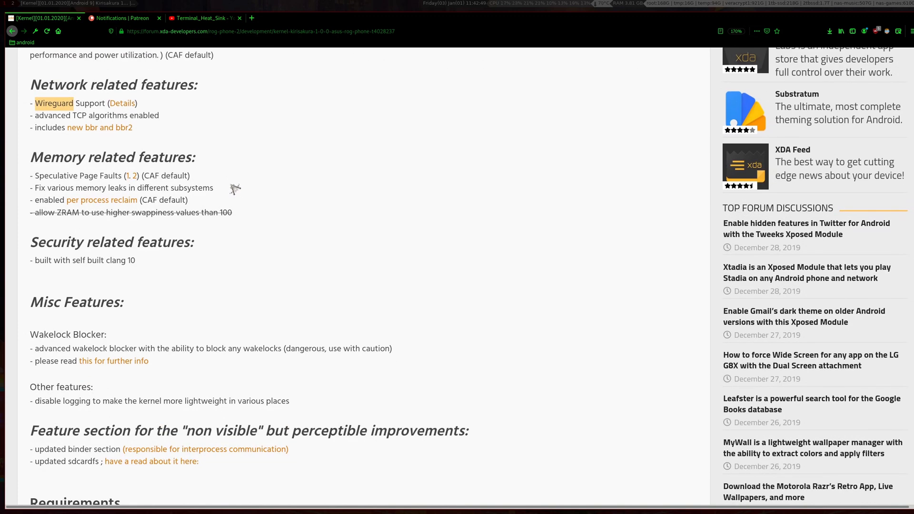
scroll("down", 3)
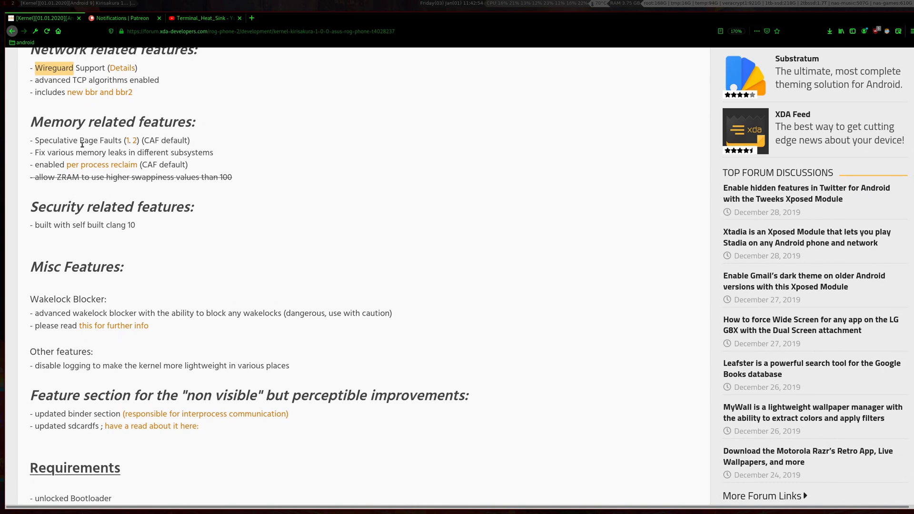
scroll("down", 3)
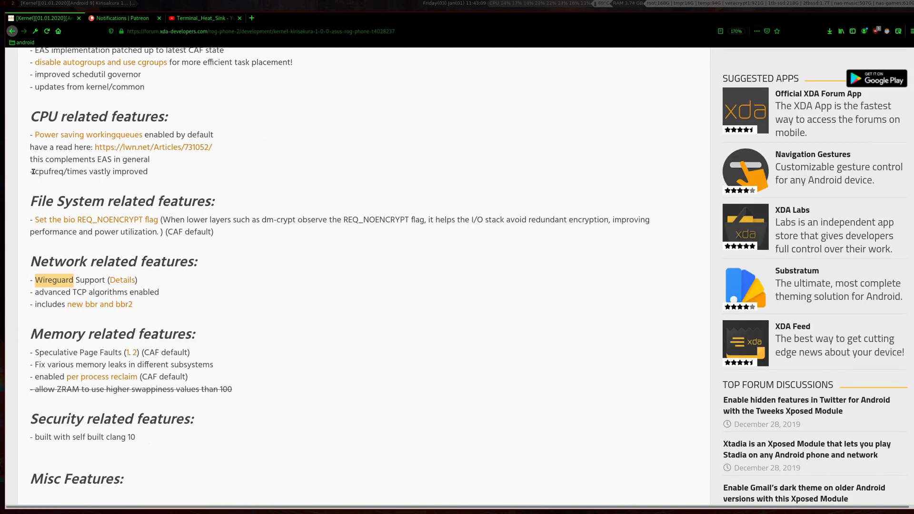
mouse_move(154, 178)
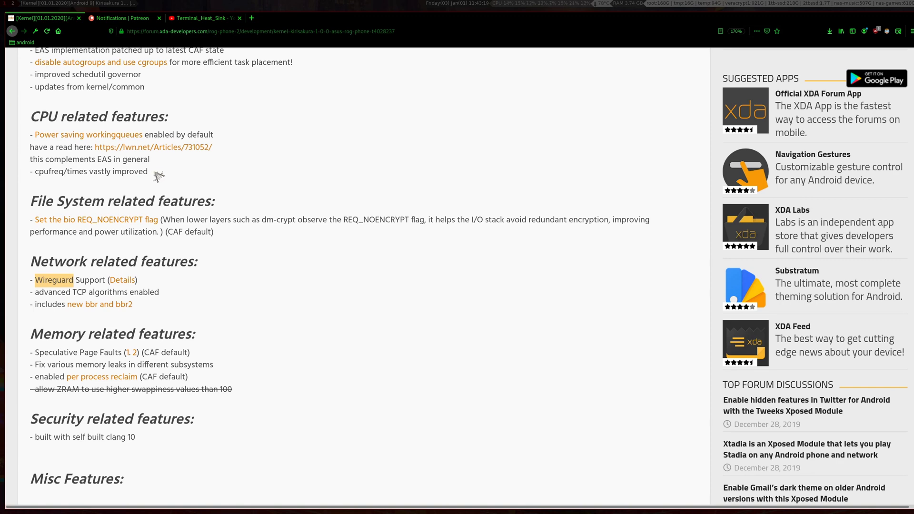
scroll("down", 3)
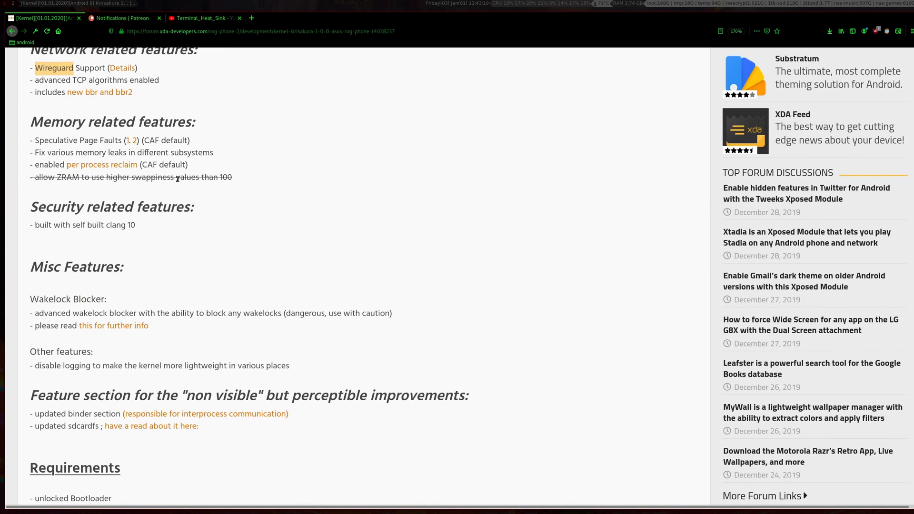
scroll("down", 3)
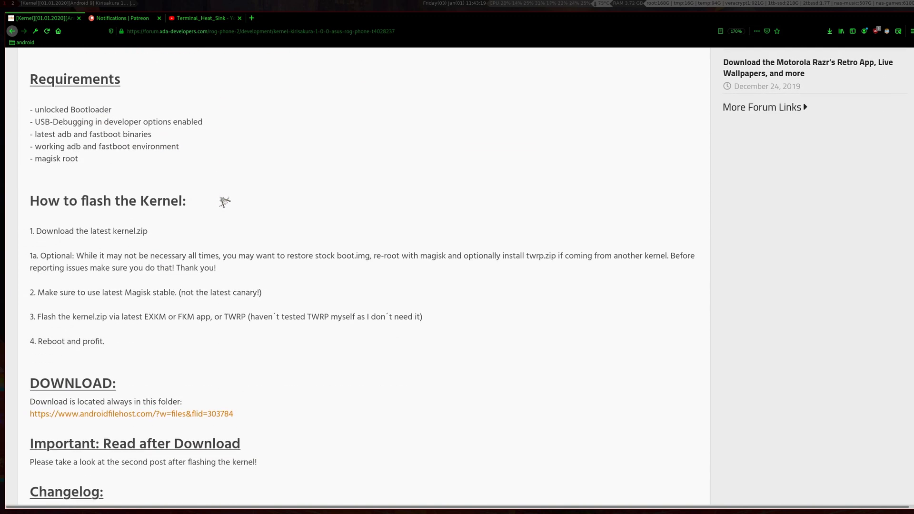
mouse_move(235, 201)
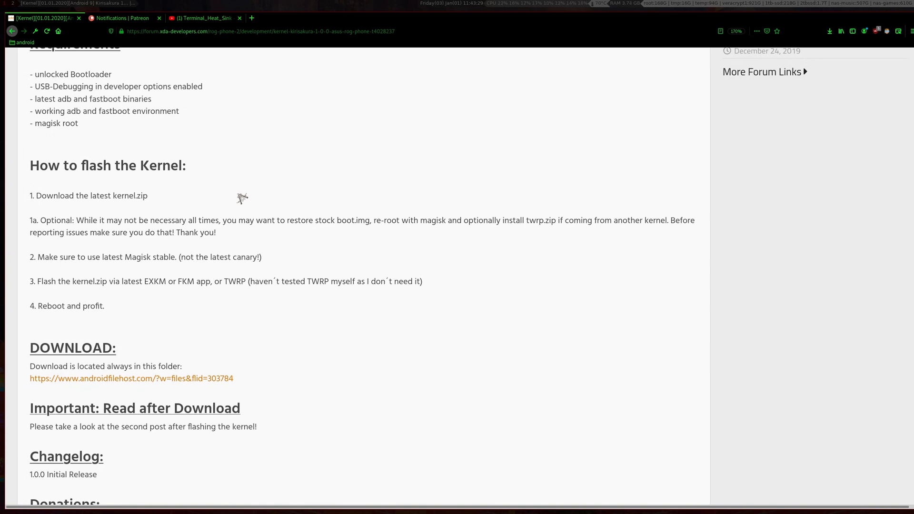
scroll("down", 3)
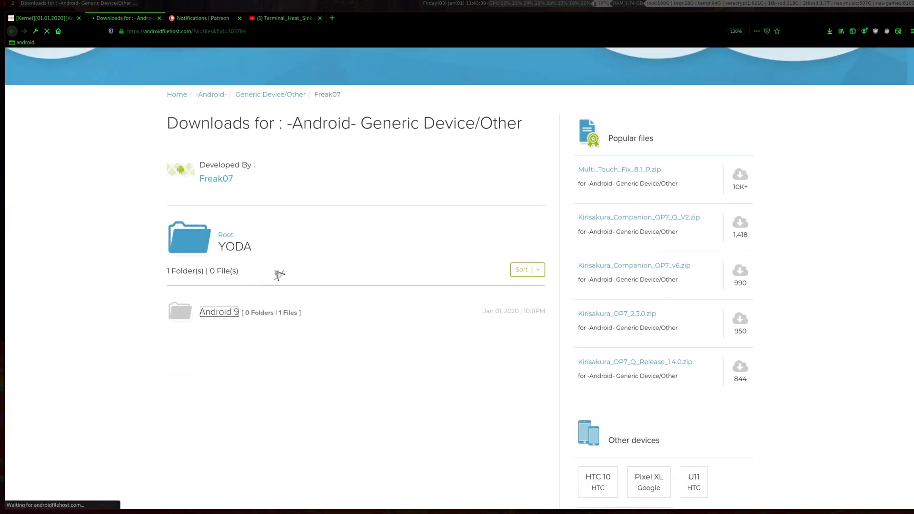
- Go into the Android 9 folder and pick Kirisakura_YODA_1.0.0.zip for download
left_click(219, 312)
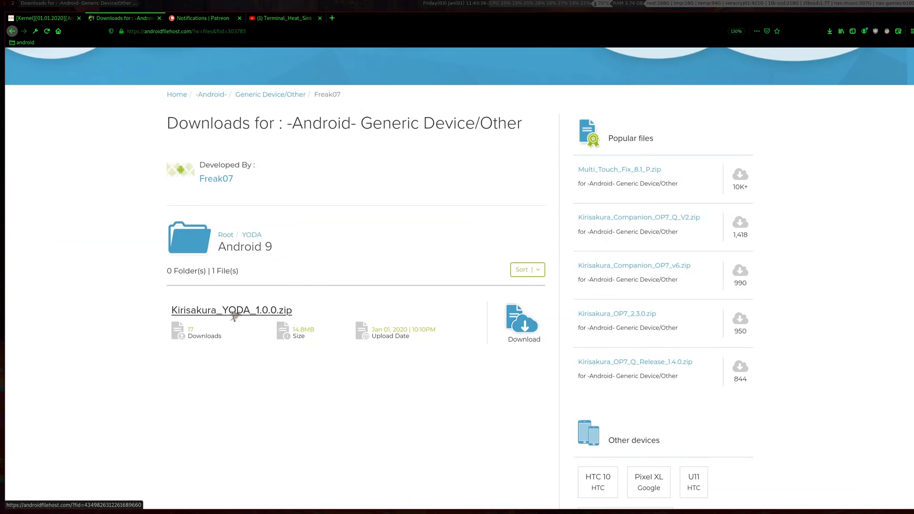
left_click(231, 309)
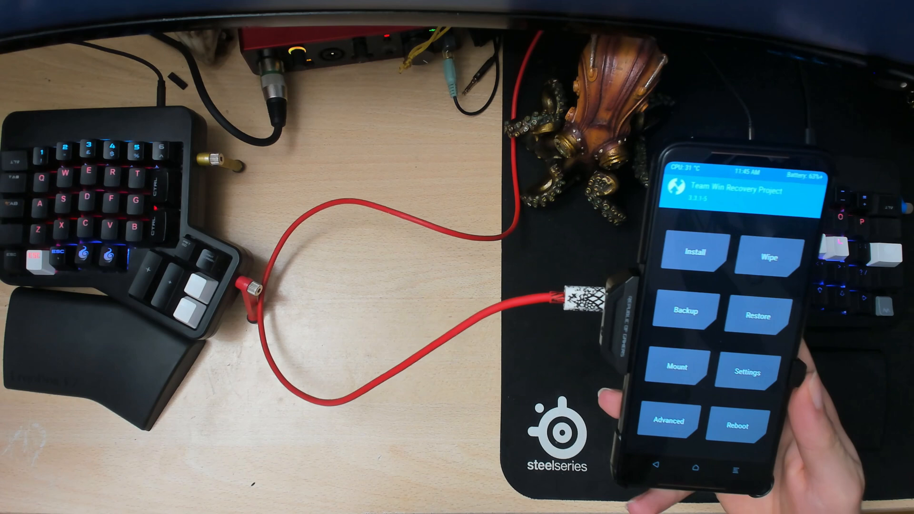
- Start a TWRP backup named boot
left_click(677, 315)
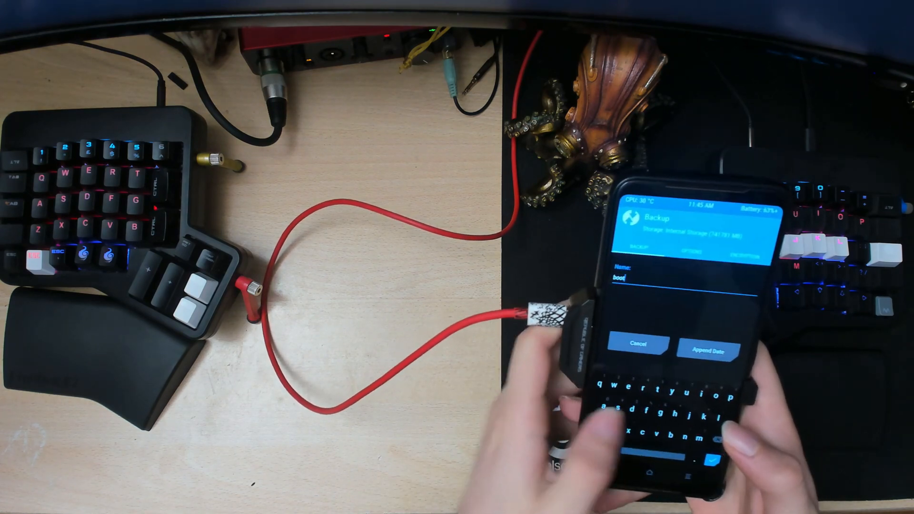
left_click(706, 351)
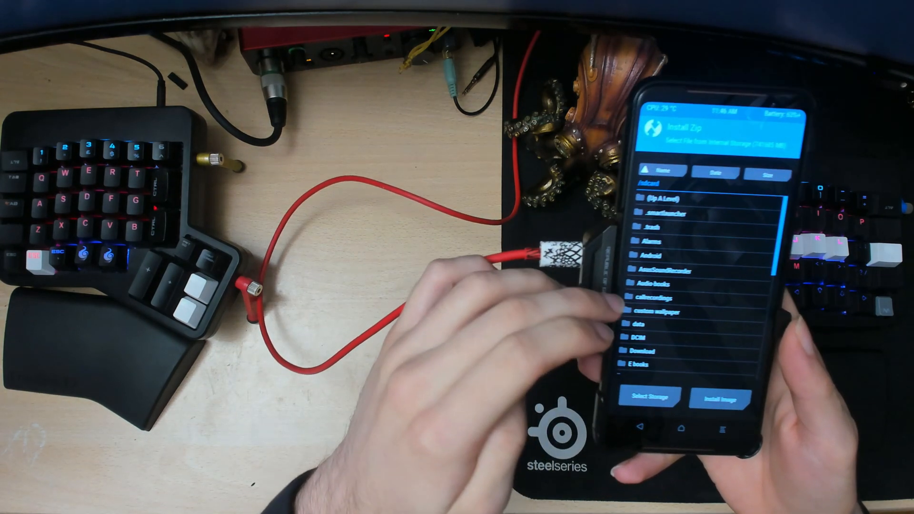
- Choose Kirisakura_YODA_1.0.0.zip from the Download folder to flash
left_click(640, 351)
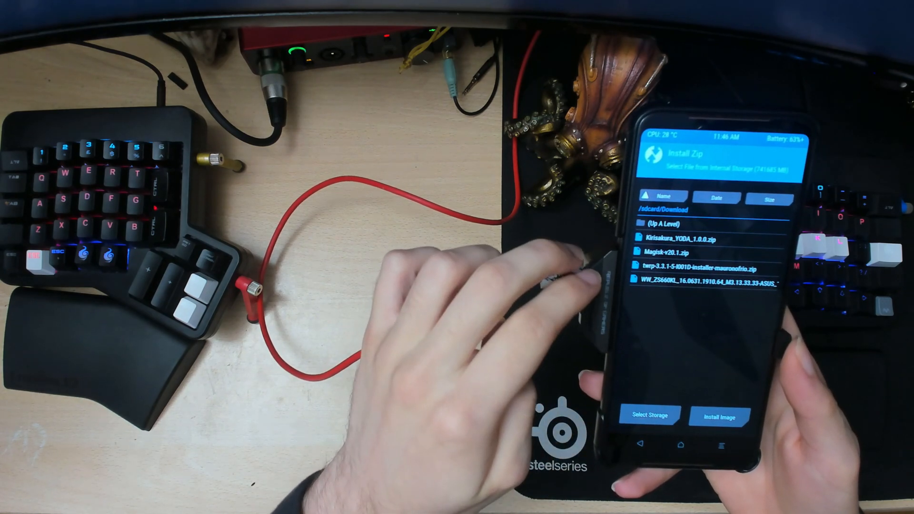
left_click(697, 238)
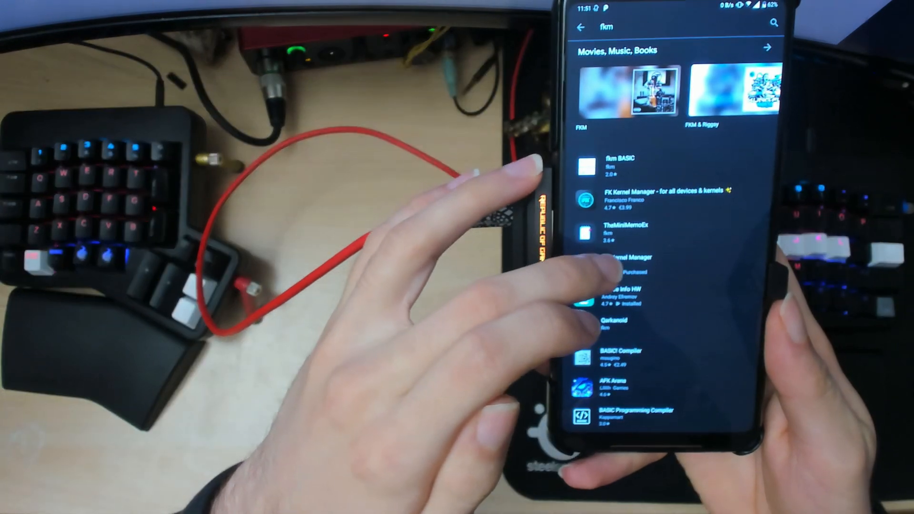
- Launch EX Kernel Manager from its Play Store listing in the fkm results
left_click(623, 262)
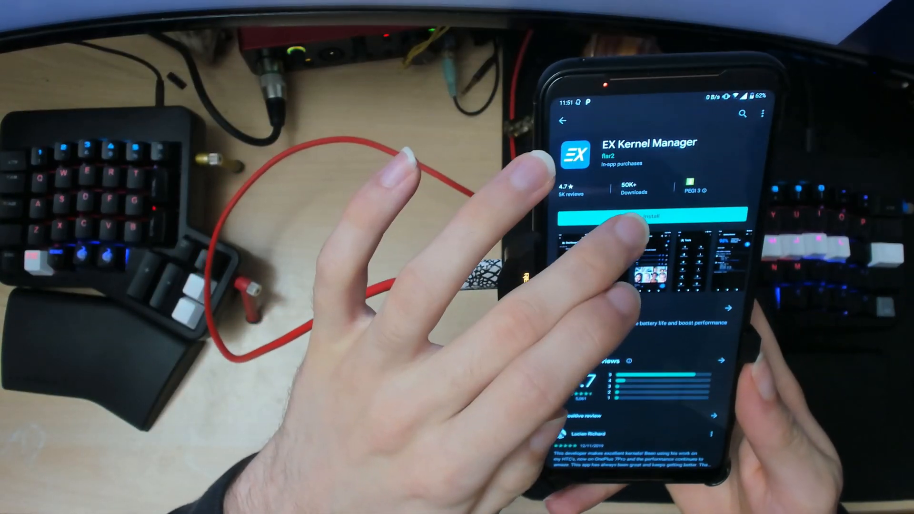
left_click(653, 217)
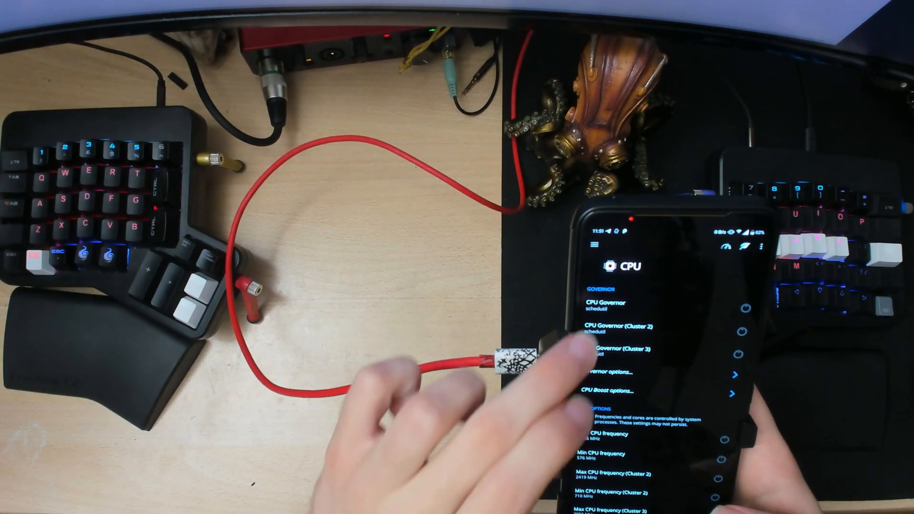
- Choose Max CPU frequency on the CPU page, bringing up the system-management warning
scroll("down", 3)
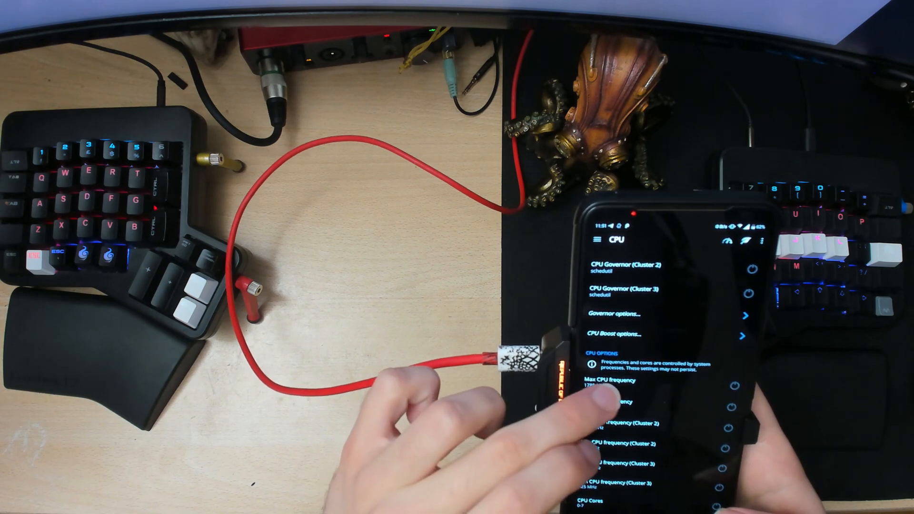
left_click(606, 381)
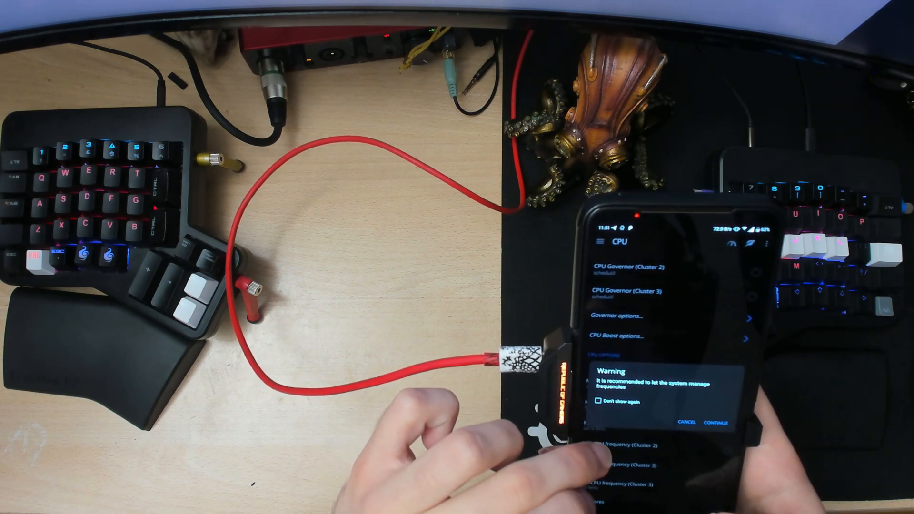